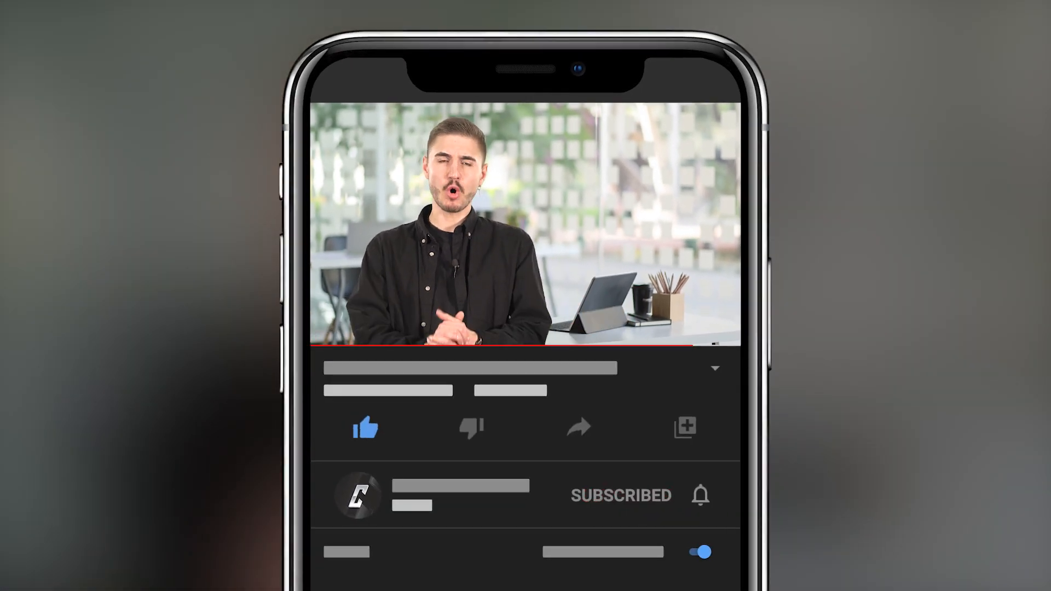
{"action": "left_click", "coordinate": [699, 495]}
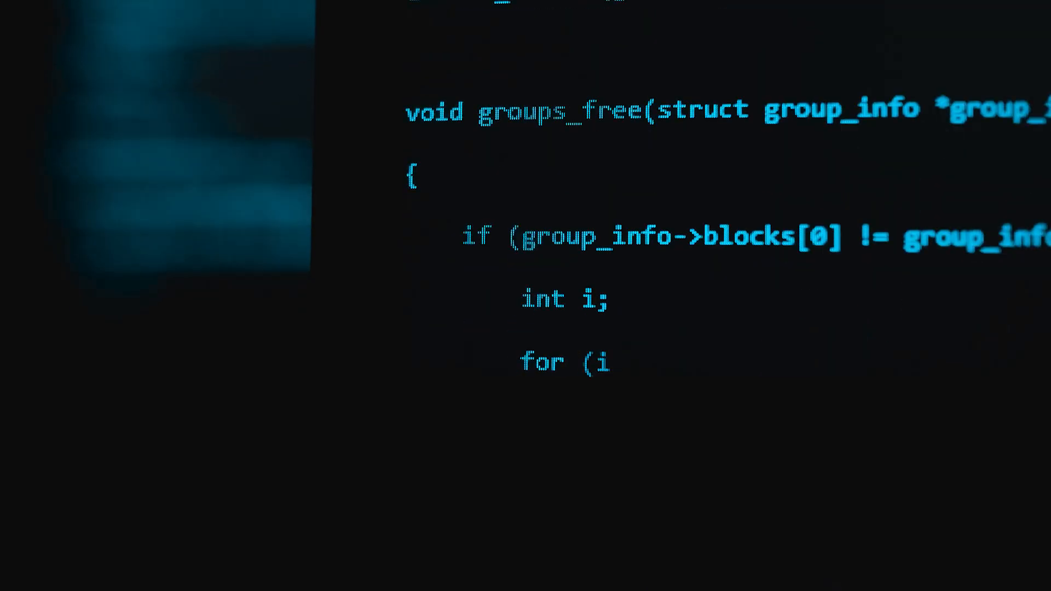
{"action": "scroll", "scroll_direction": "down", "scroll_amount": 3}
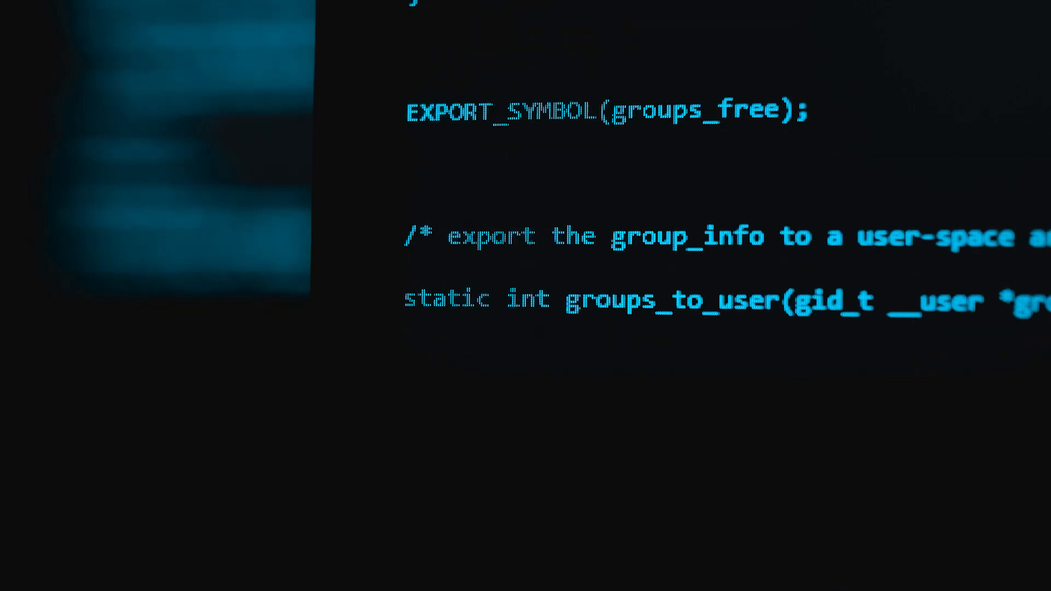